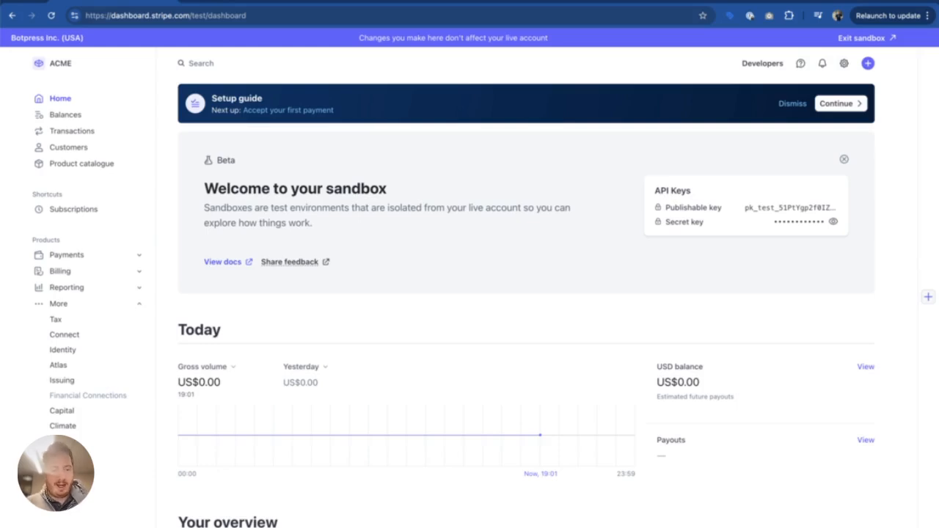
pyautogui.moveTo(742, 258)
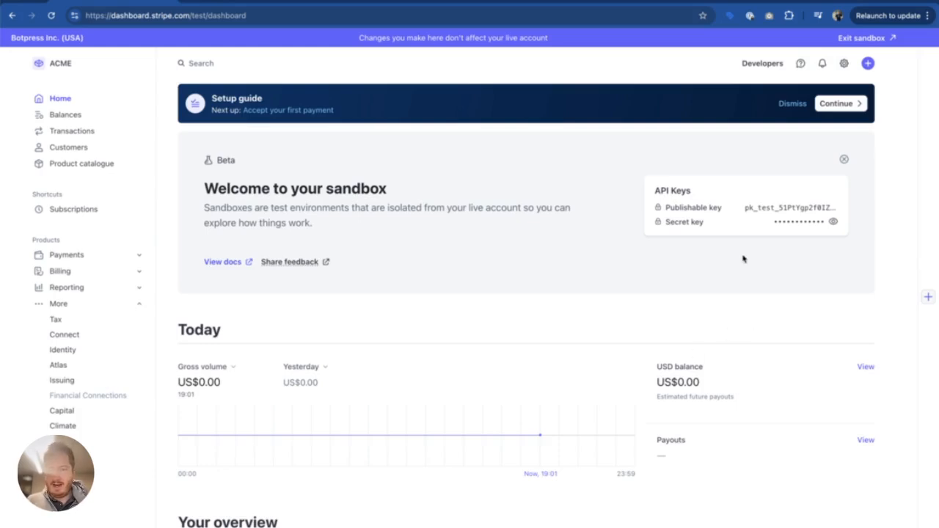
pyautogui.moveTo(672, 253)
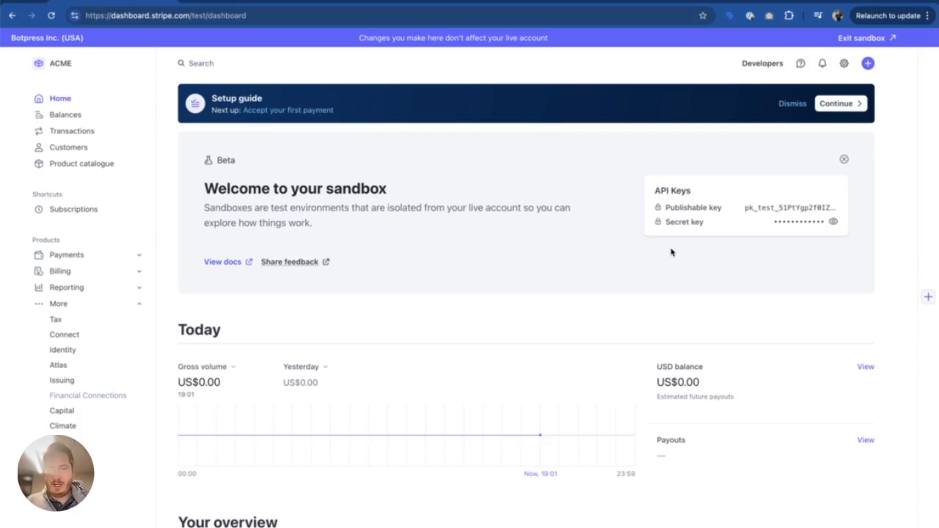
pyautogui.moveTo(739, 236)
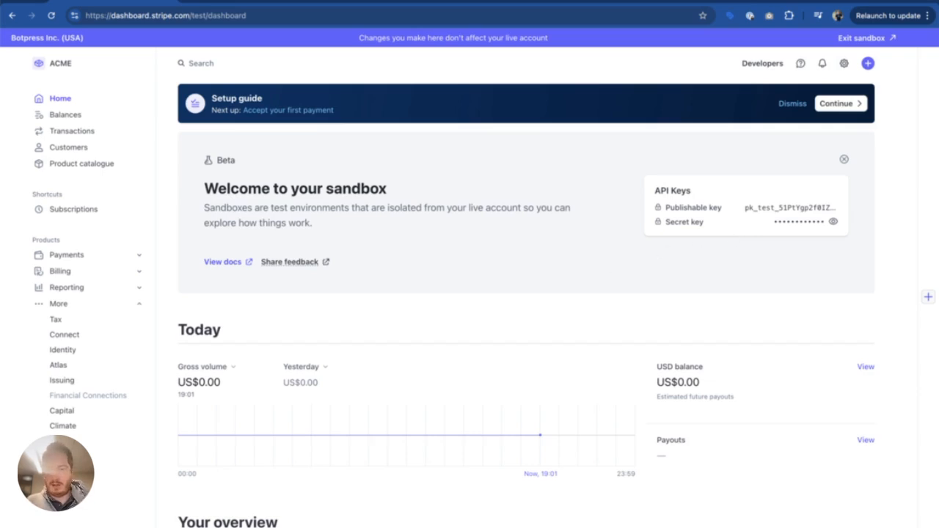
pyautogui.moveTo(399, 311)
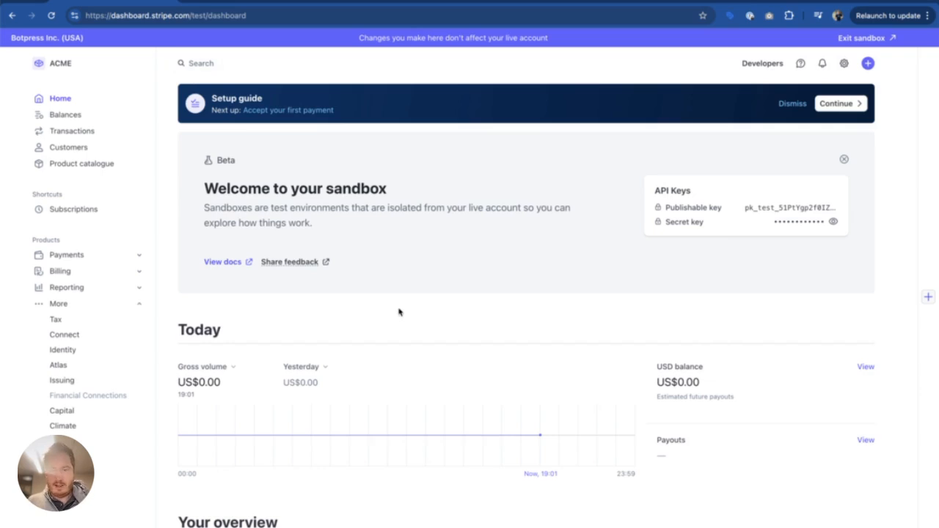
pyautogui.moveTo(796, 228)
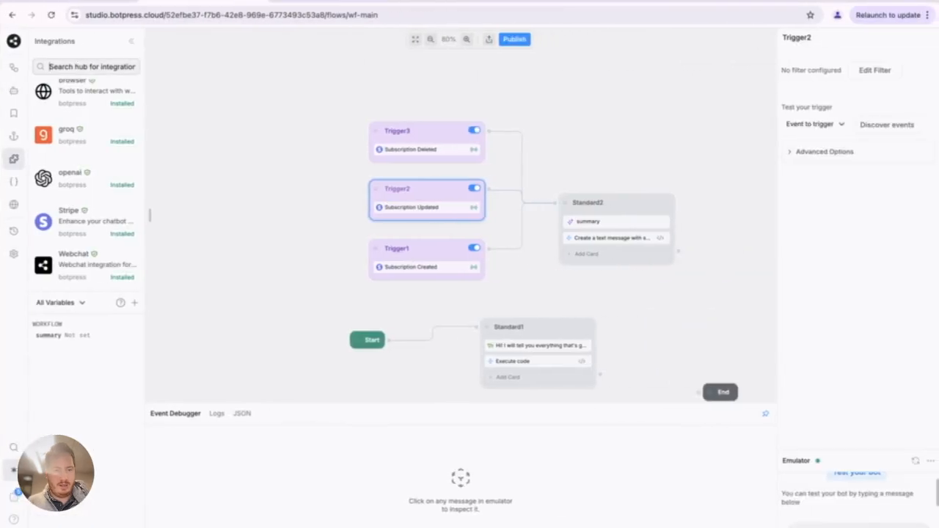
# - Show the Standard2 node's card library scrolled to the Stripe integration actions
pyautogui.click(70, 220)
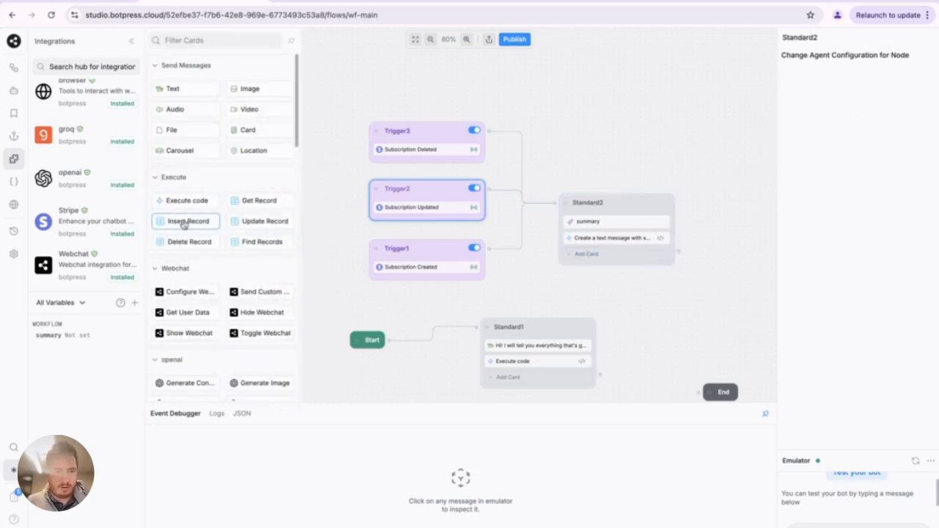
pyautogui.scroll(-3)
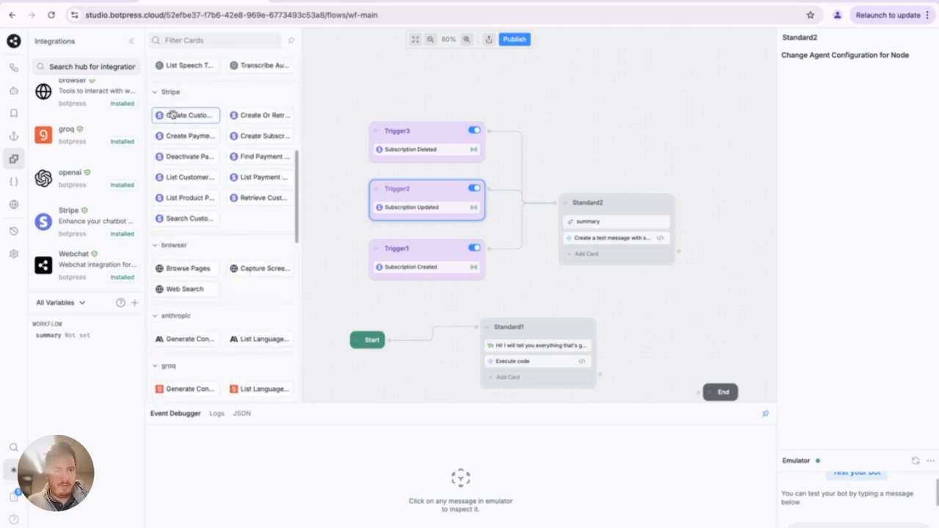
pyautogui.moveTo(73, 220)
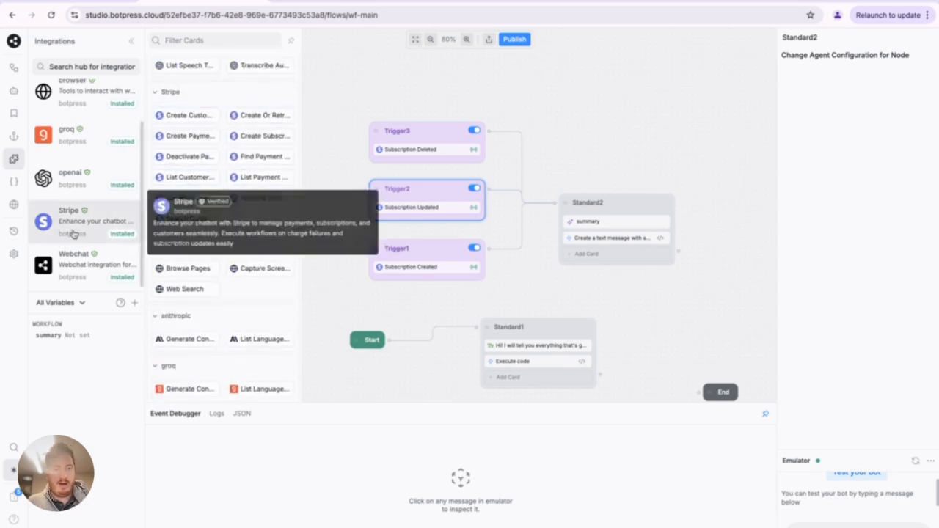
pyautogui.click(67, 220)
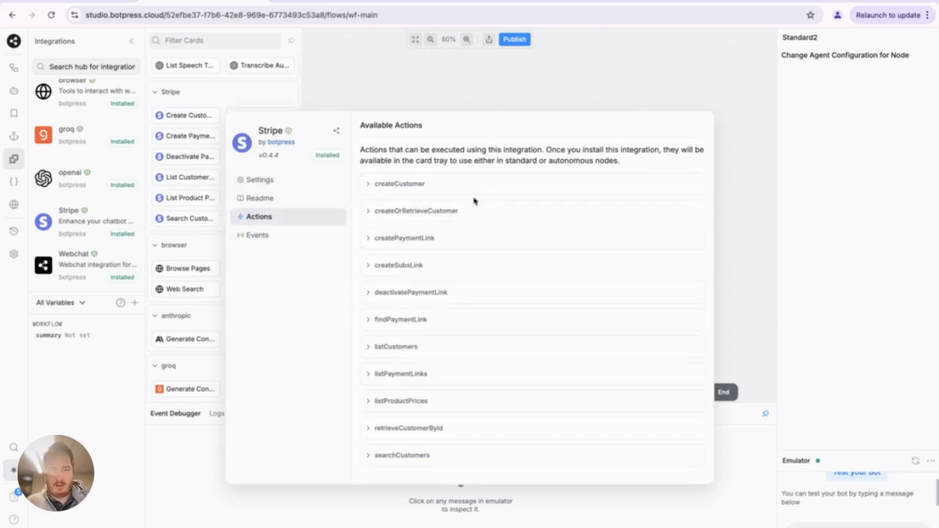
pyautogui.moveTo(481, 205)
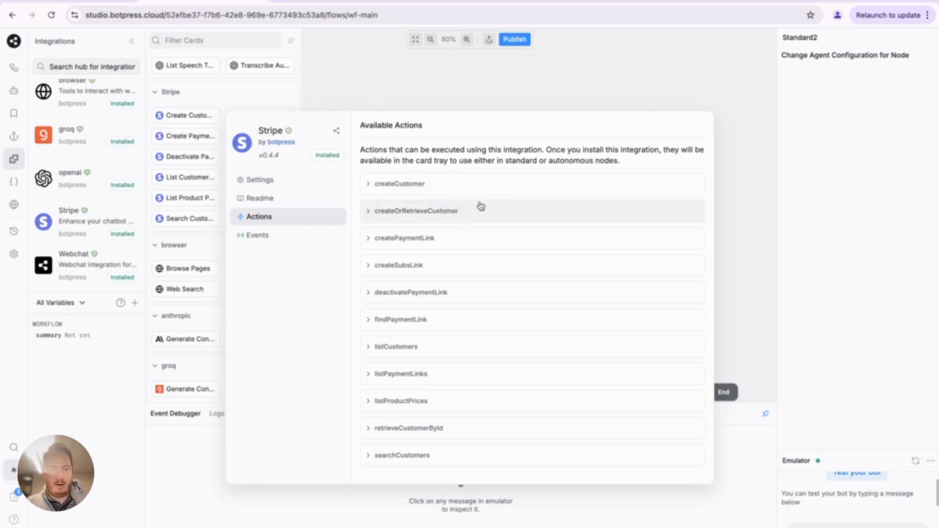
pyautogui.moveTo(456, 291)
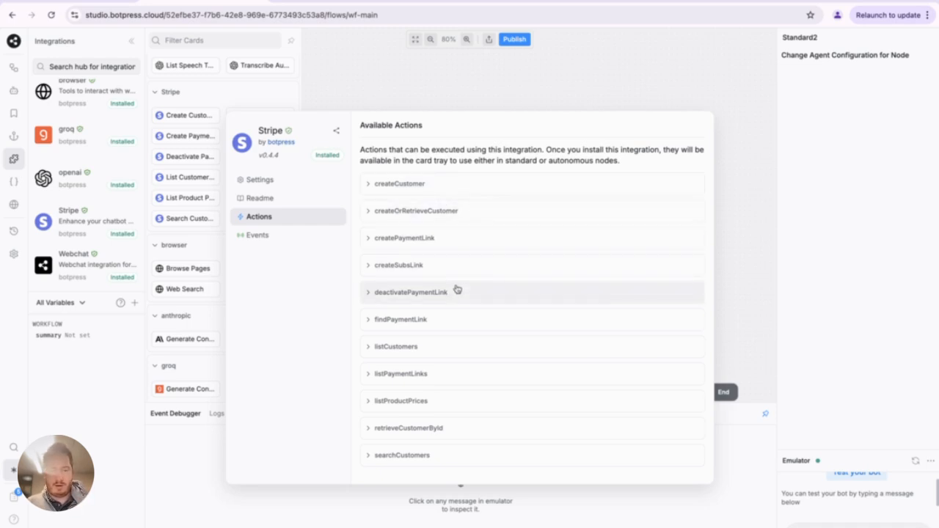
pyautogui.moveTo(351, 291)
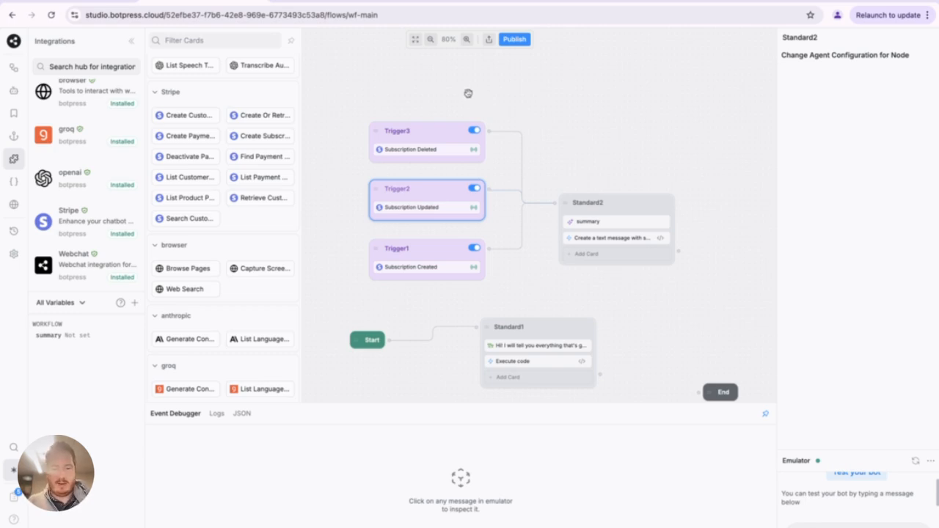
# - Inspect the summary AI Task's instructions and its input built from the event payload
pyautogui.click(426, 261)
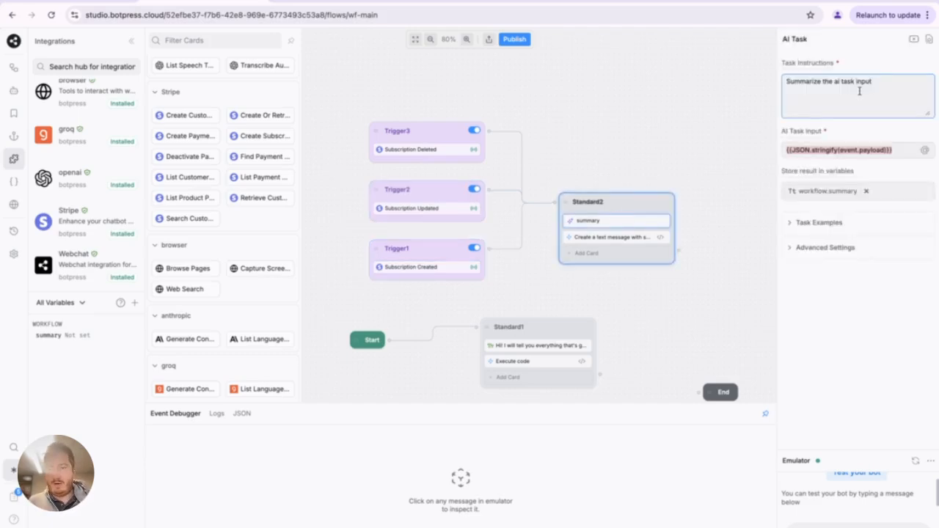
pyautogui.click(857, 149)
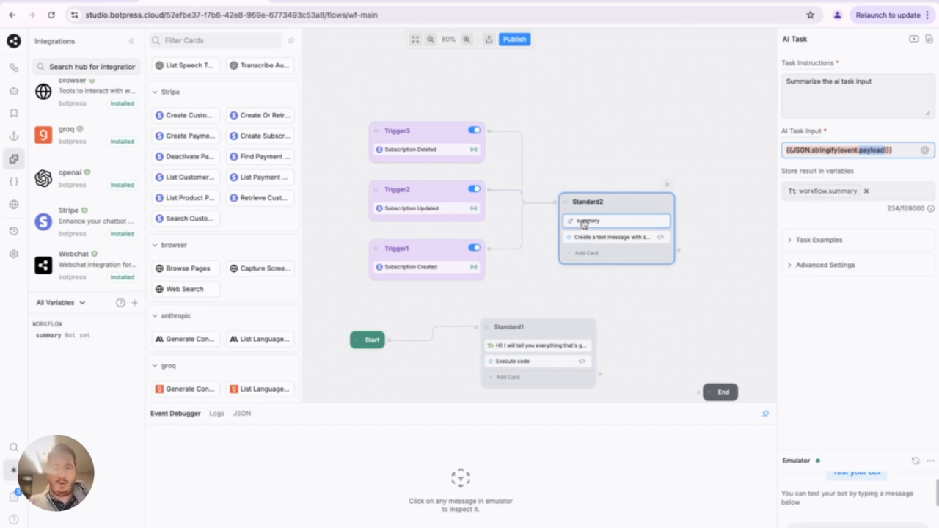
# - Switch to the Stripe Dashboard and show the Subscriptions list
pyautogui.click(615, 236)
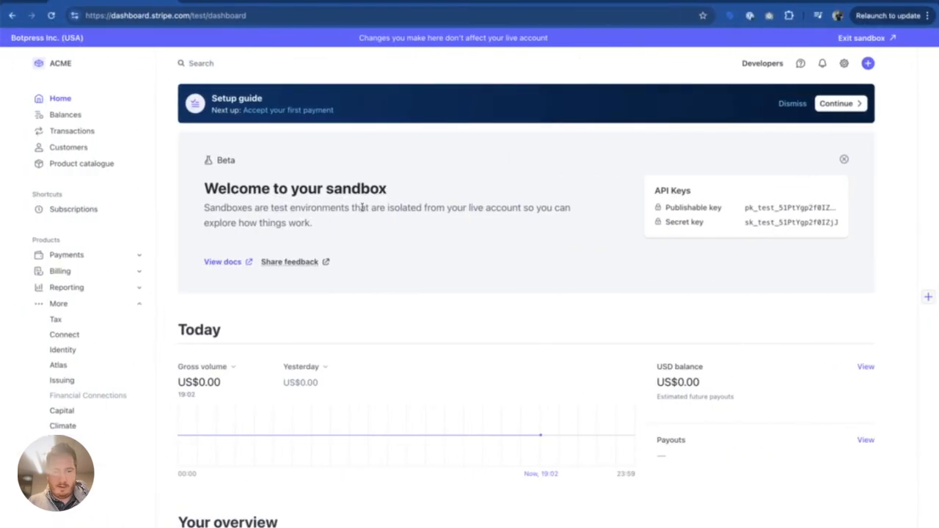
pyautogui.click(74, 208)
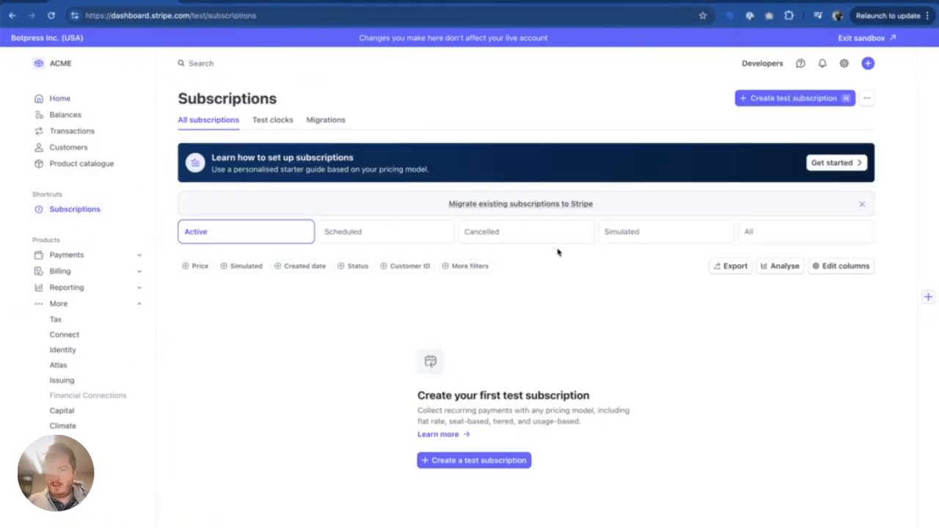
pyautogui.moveTo(480, 443)
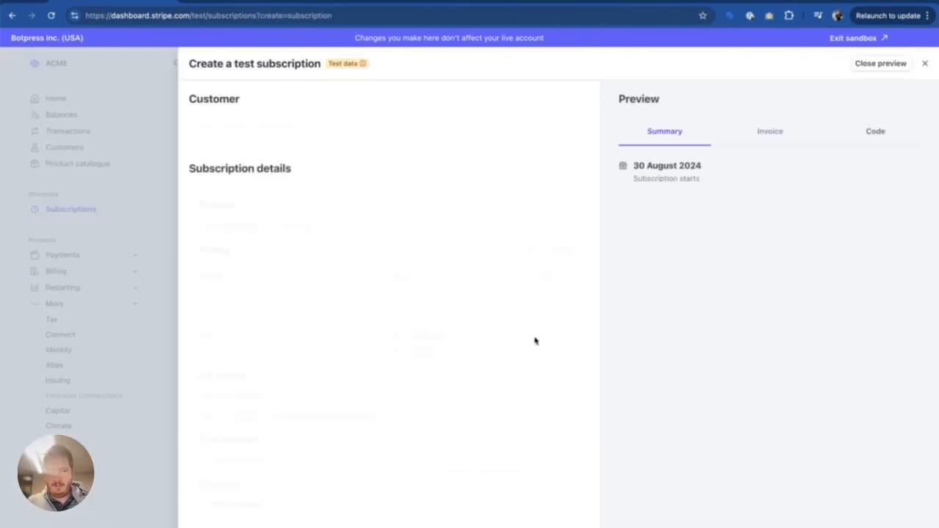
# - Create a test subscription with quantity 2, invoiced by email for manual payment
pyautogui.click(389, 127)
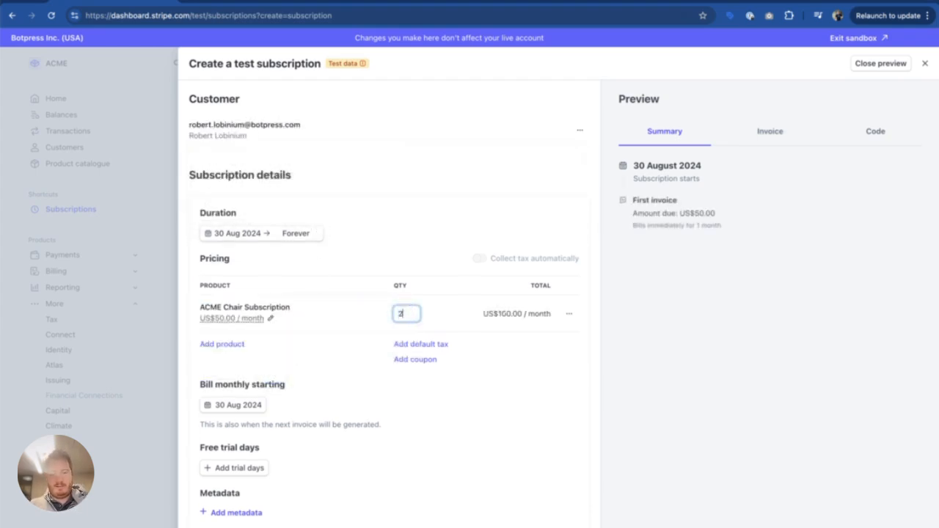
pyautogui.scroll(-3)
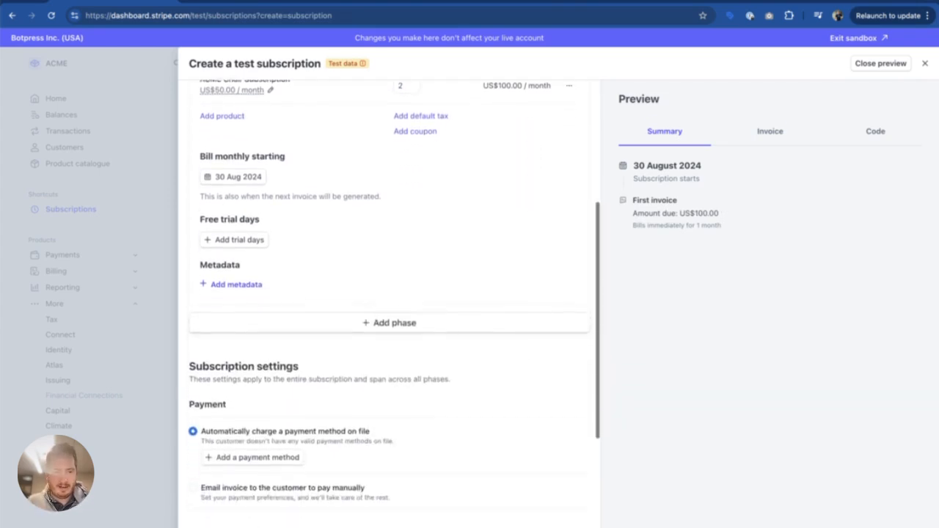
pyautogui.scroll(-3)
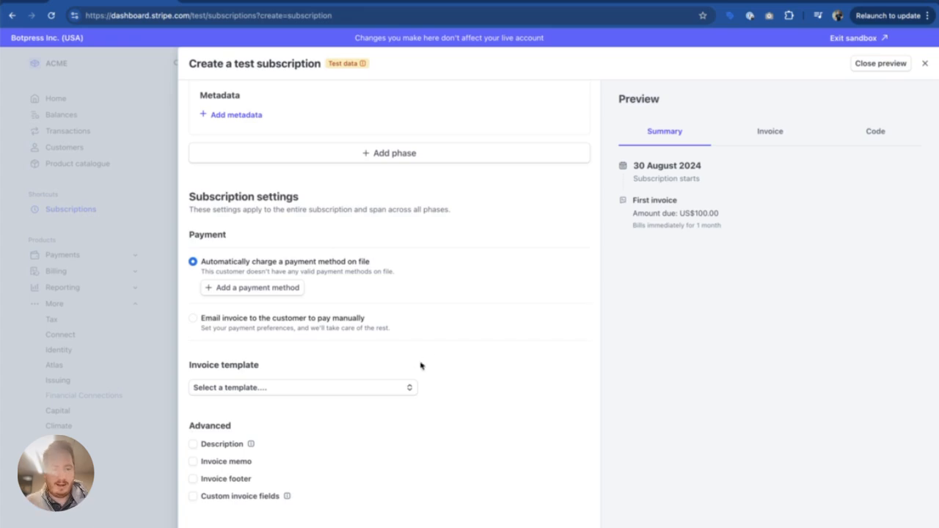
pyautogui.click(192, 317)
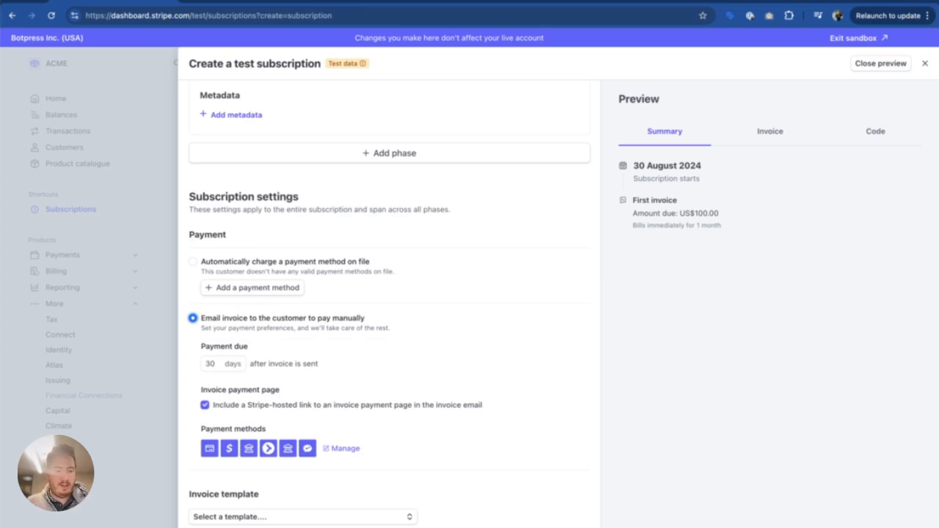
pyautogui.click(881, 63)
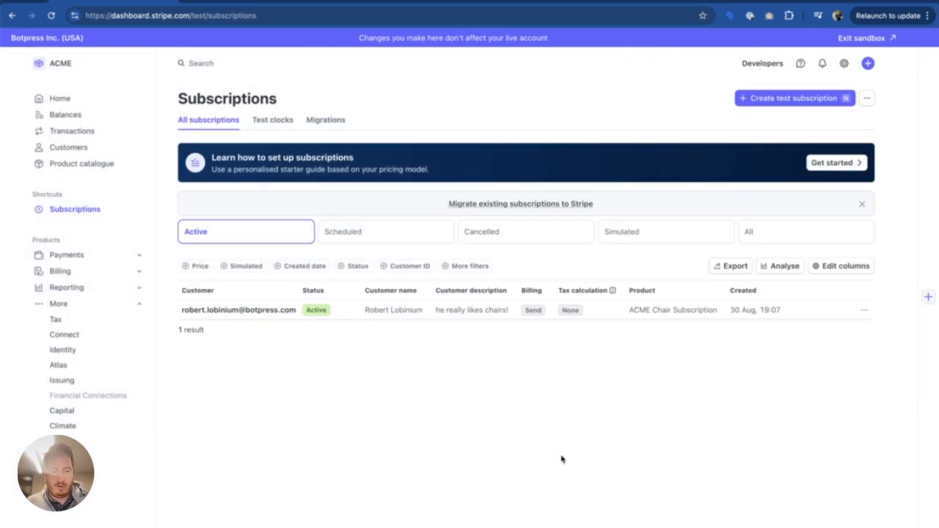
pyautogui.moveTo(558, 436)
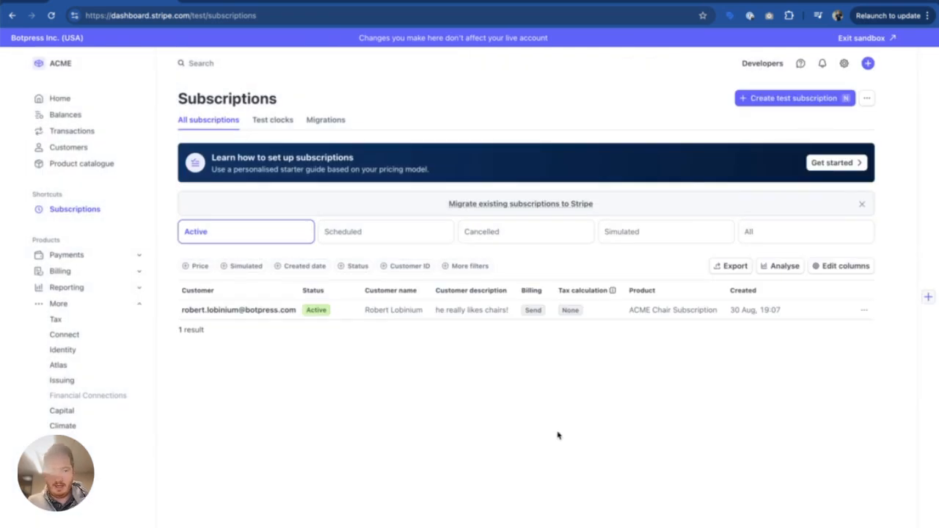
pyautogui.moveTo(562, 422)
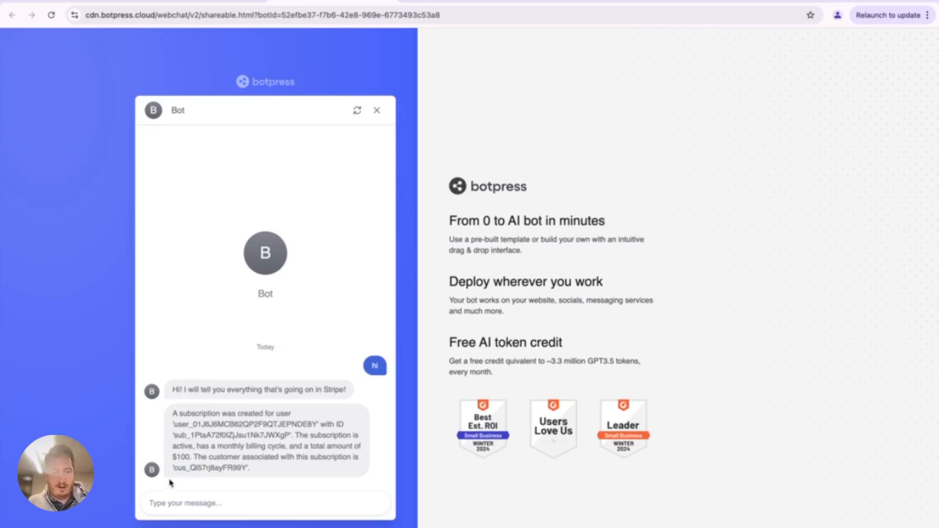
pyautogui.moveTo(174, 481)
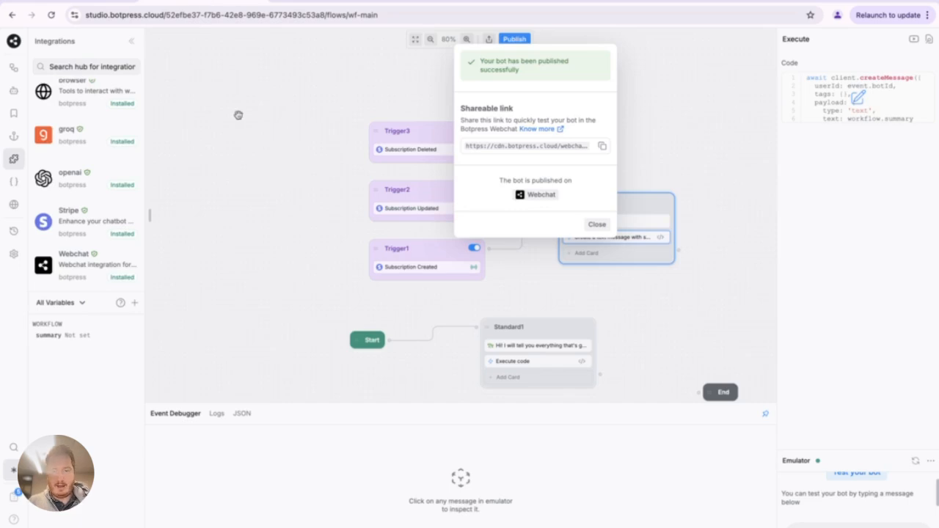
# - Dismiss the Publish confirmation popup in Botpress Studio
pyautogui.click(595, 223)
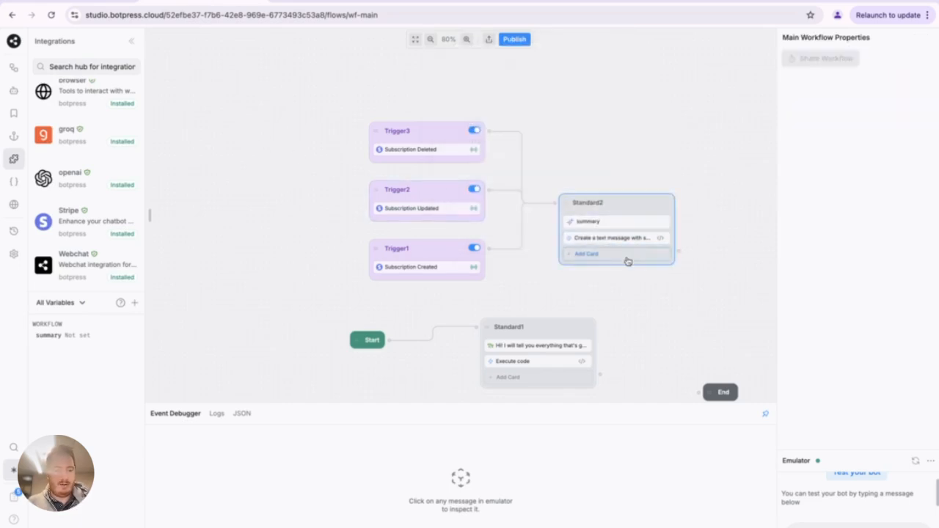